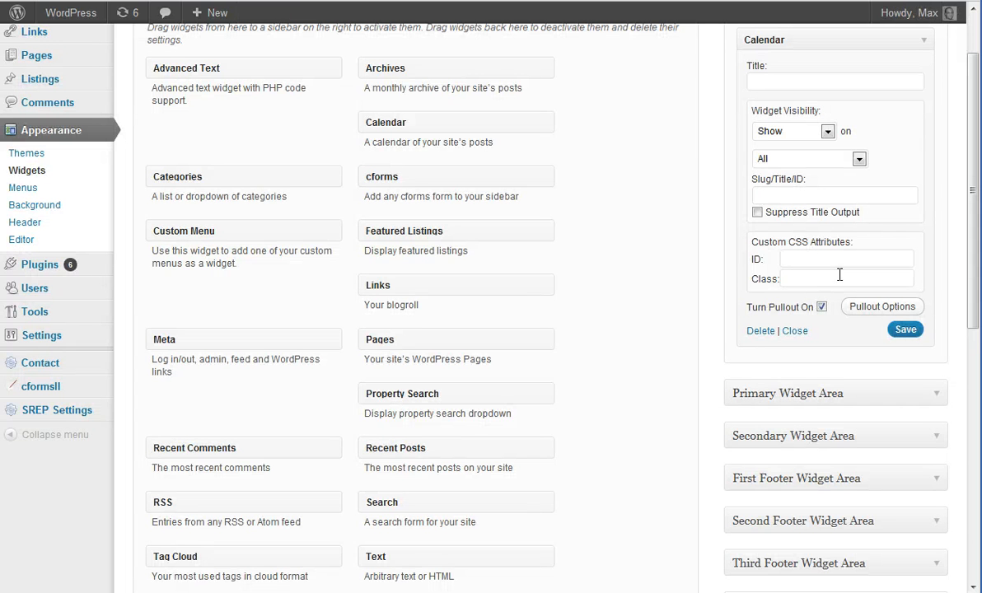
mouse_move(882, 306)
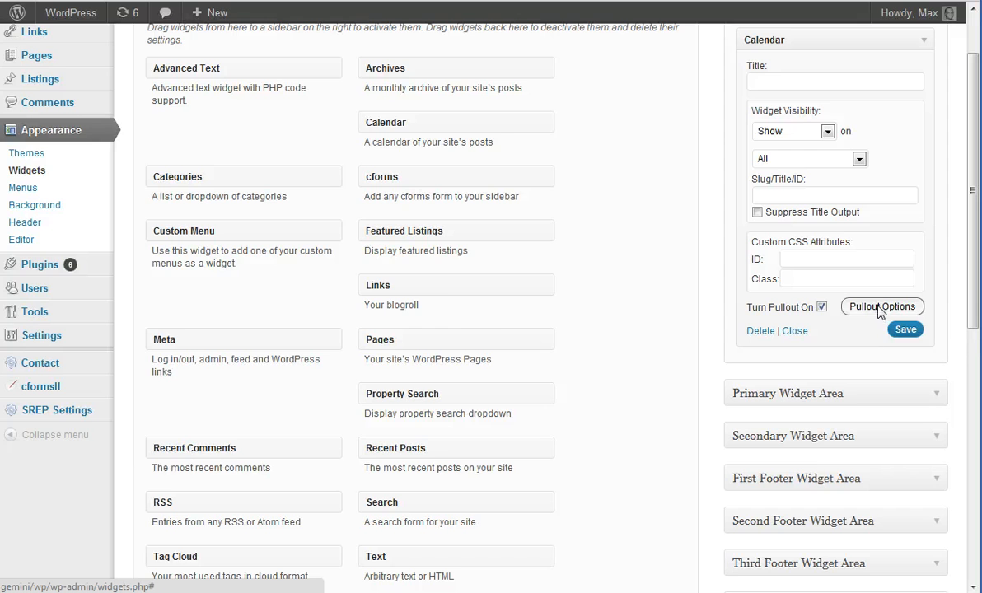
Open the Calendar widget's Pullout Options and expand its Behavior slide-out settings
left_click(882, 306)
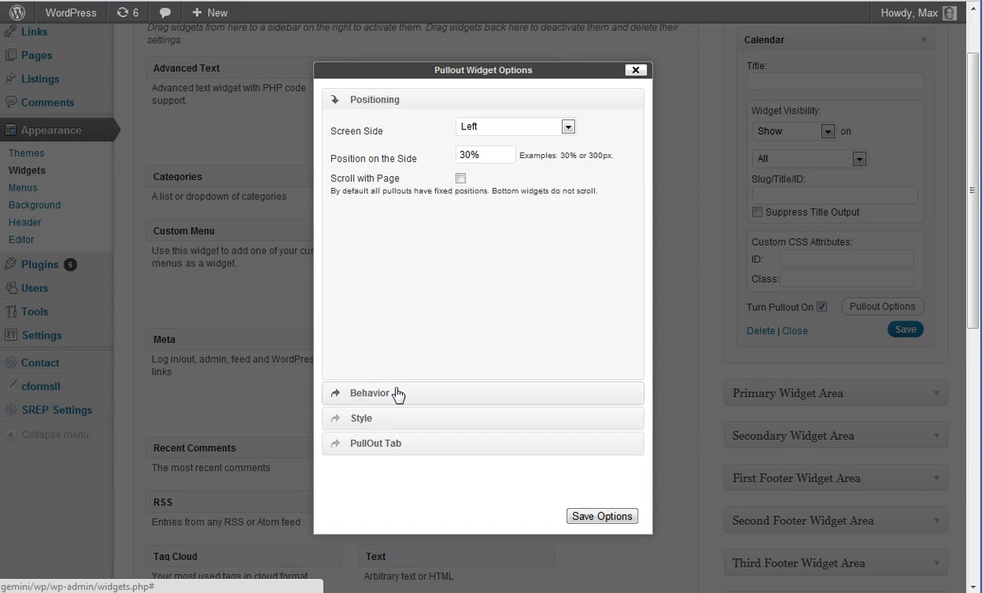
left_click(369, 393)
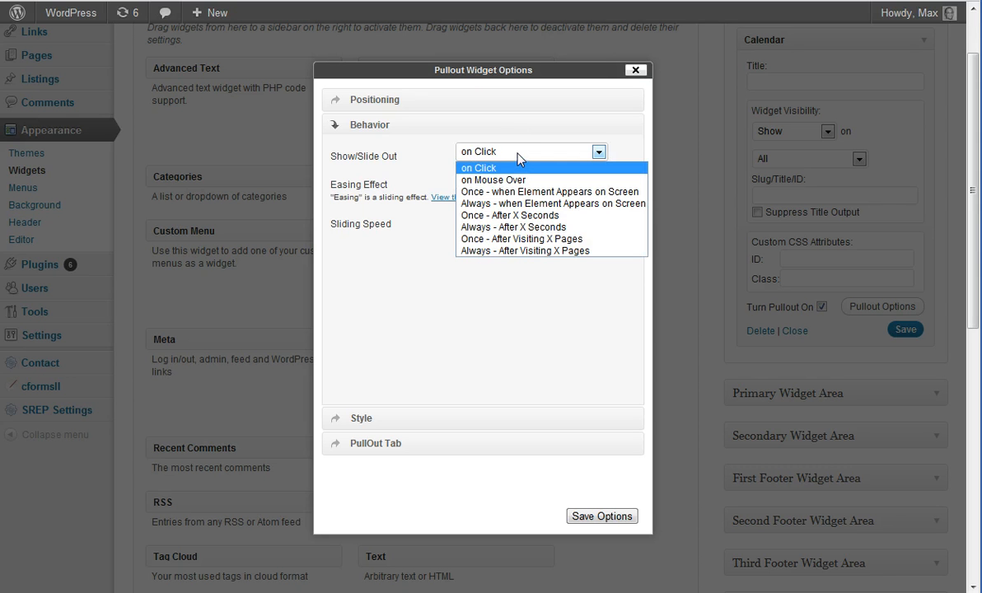
mouse_move(527, 191)
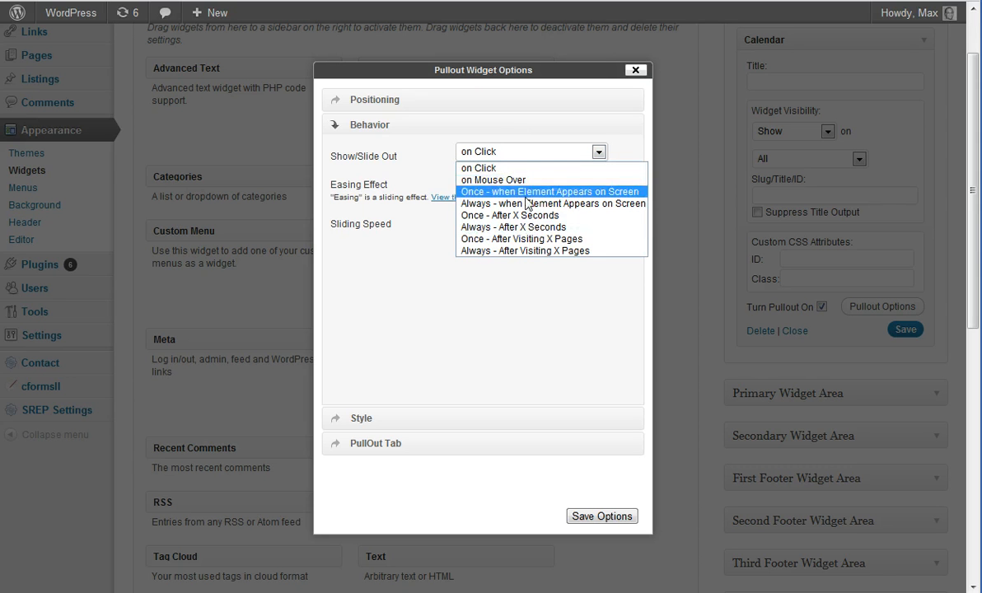
mouse_move(509, 215)
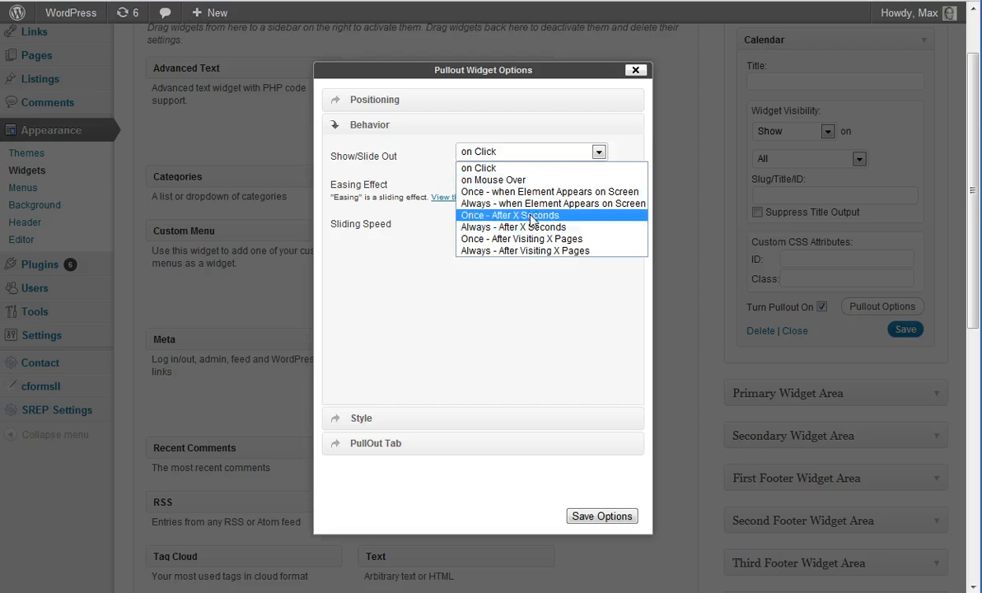
mouse_move(520, 239)
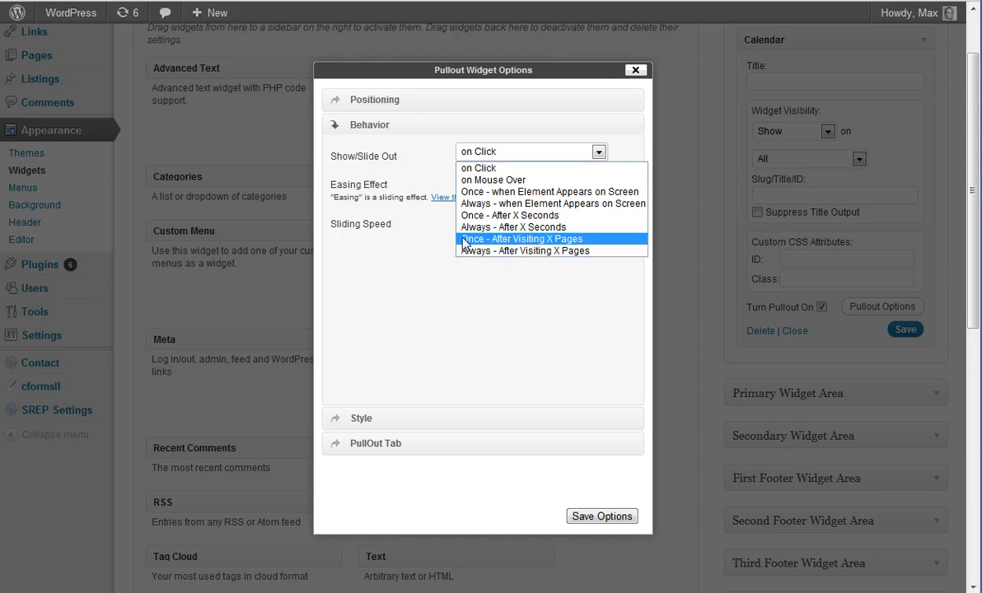
mouse_move(565, 245)
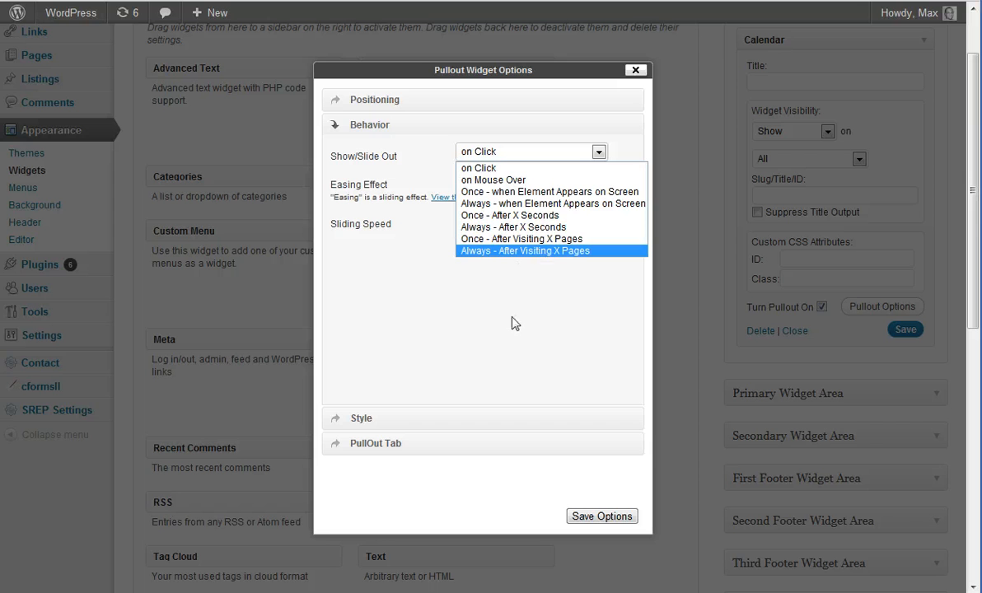
Make the Calendar pullout slide out after visiting 3 pages, save, and view the site
left_click(520, 239)
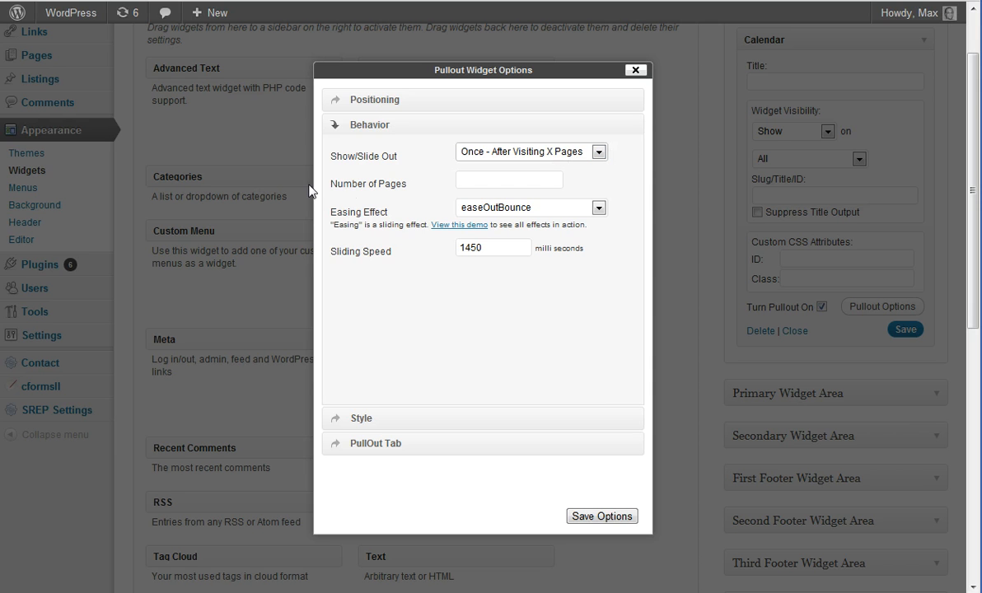
left_click(508, 179)
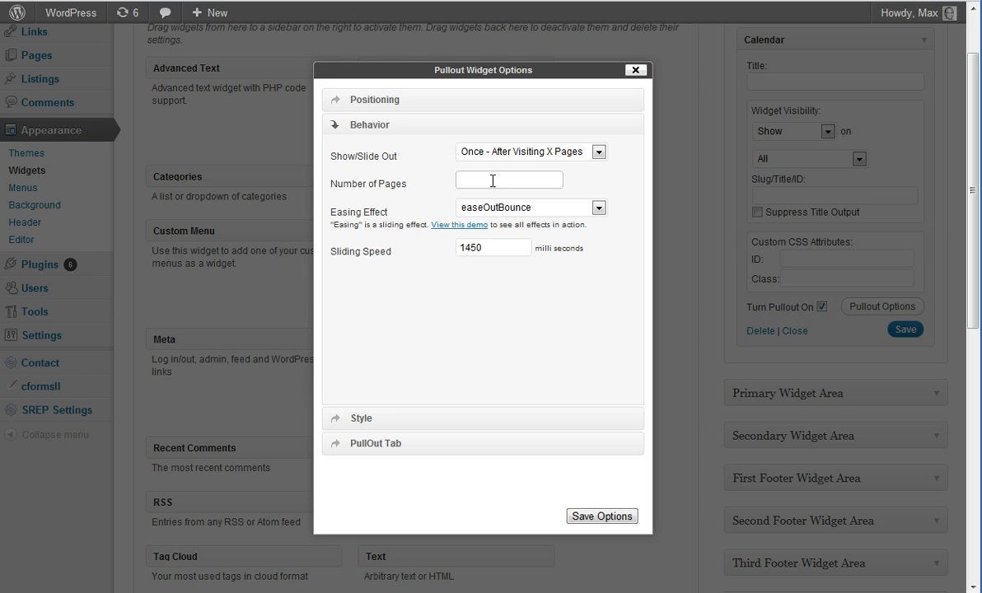
type("3")
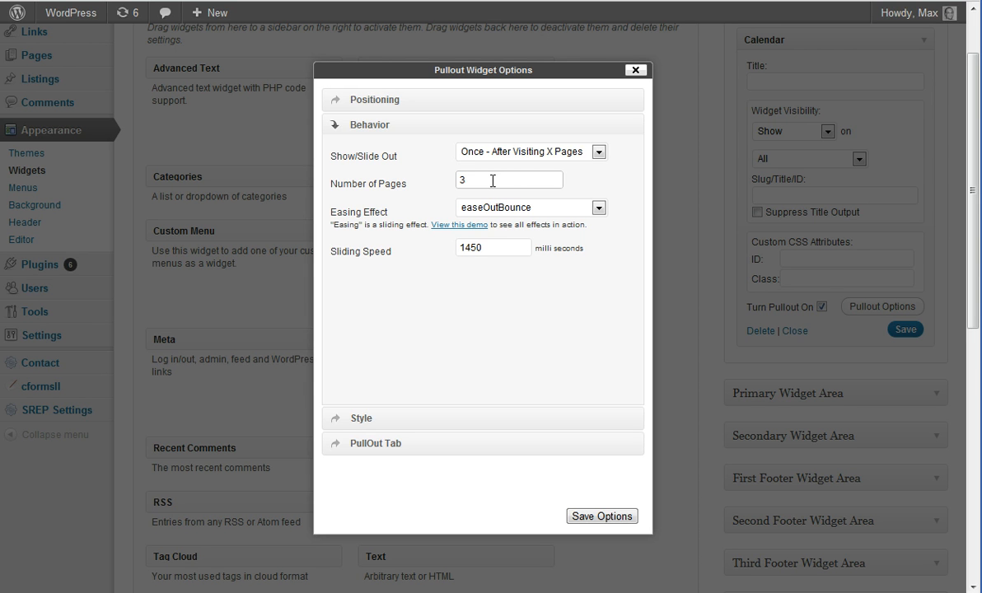
mouse_move(534, 169)
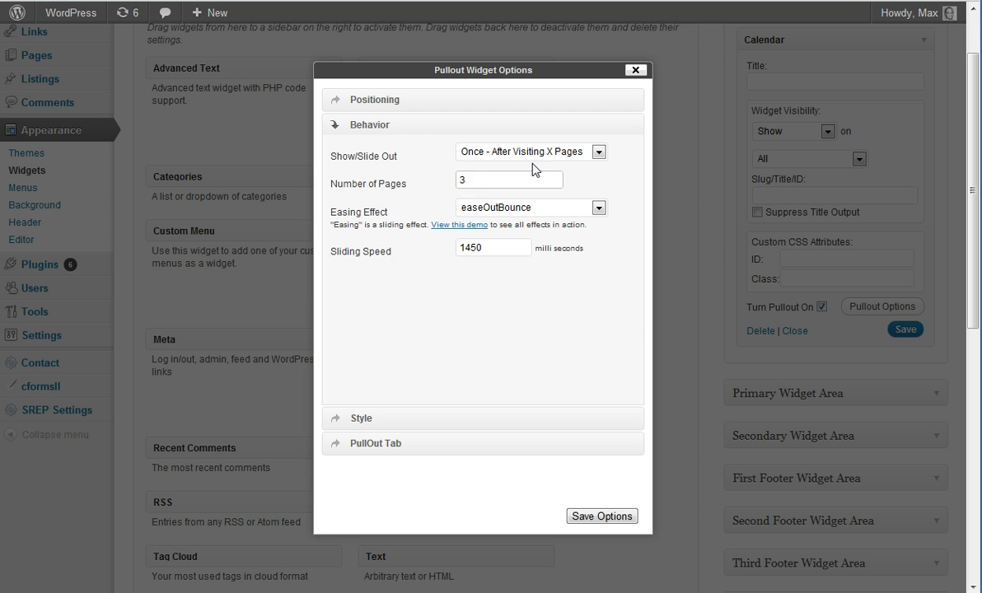
mouse_move(480, 168)
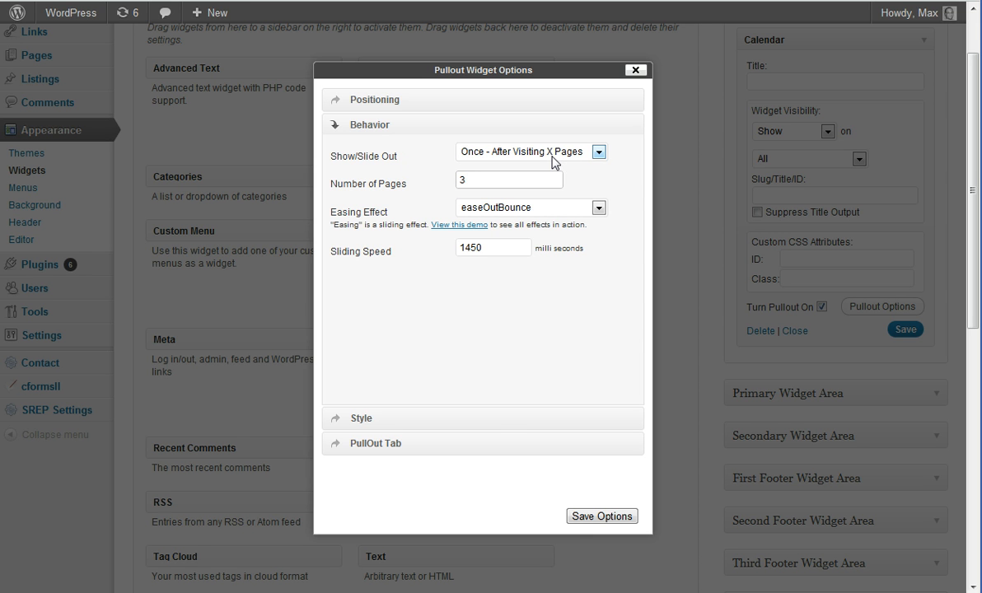
left_click(635, 70)
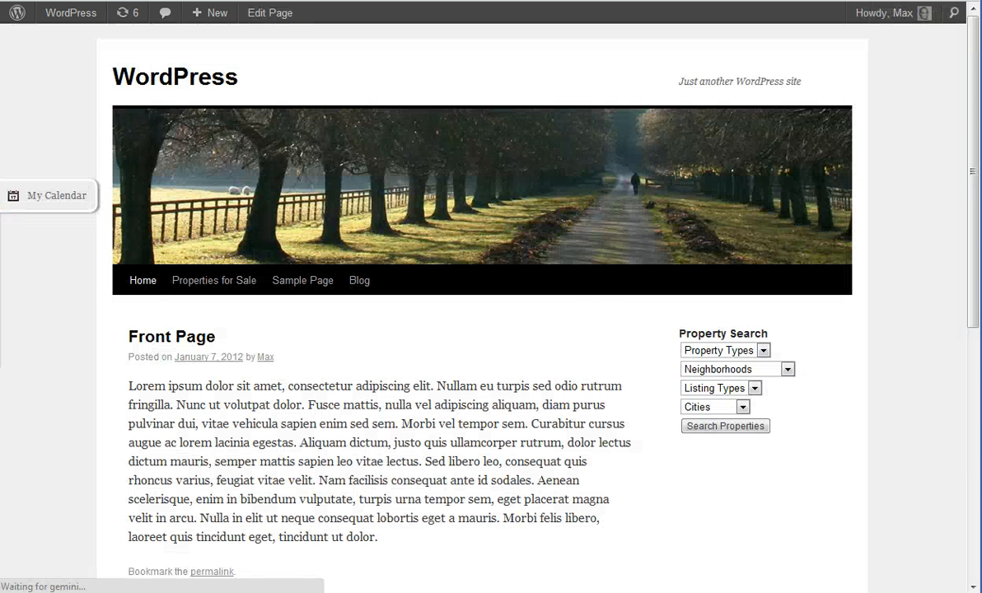
Empty Chrome's browser cache and reload the site's front page
left_click(57, 195)
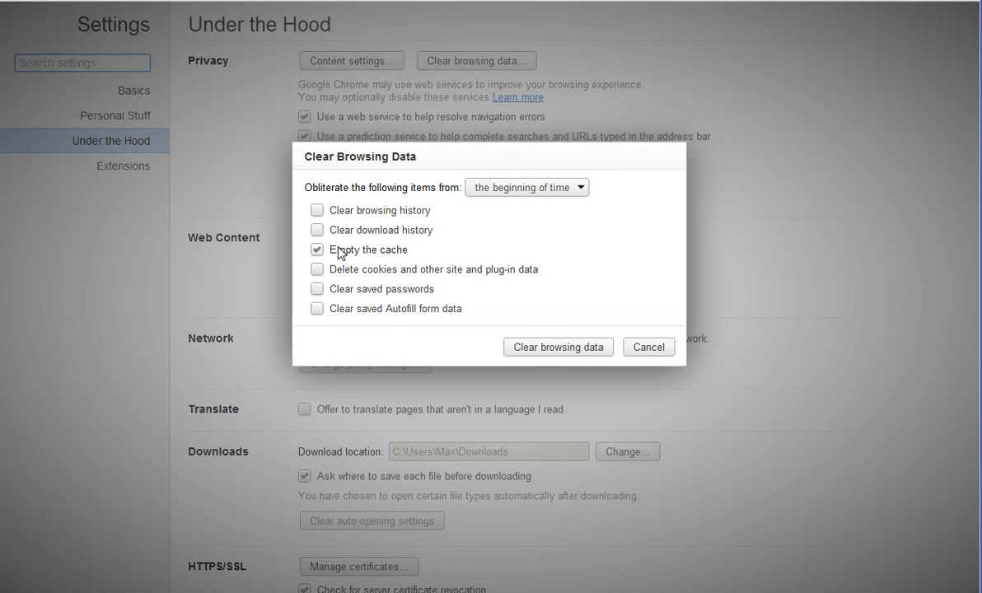
left_click(316, 269)
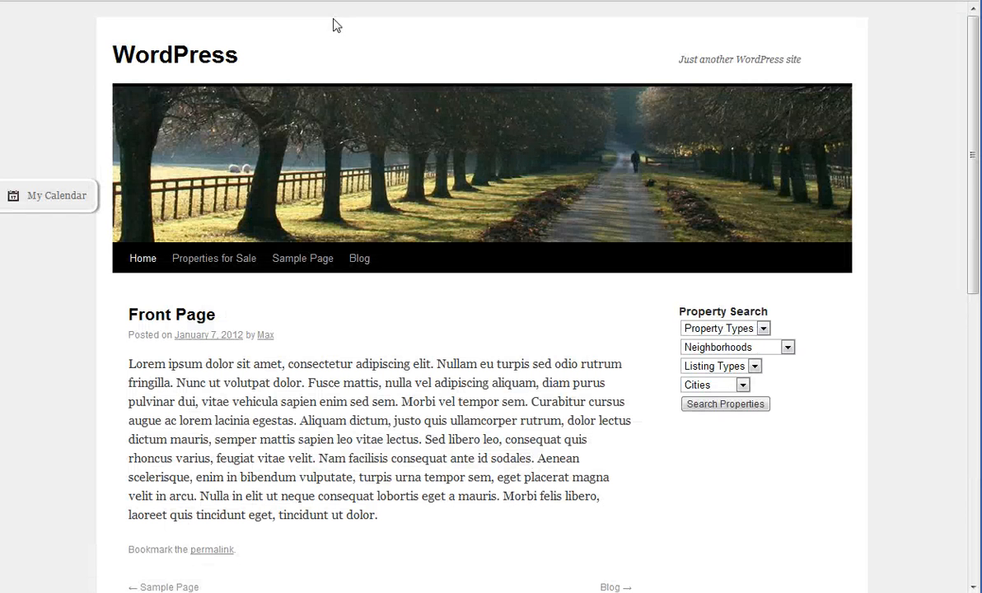
mouse_move(213, 258)
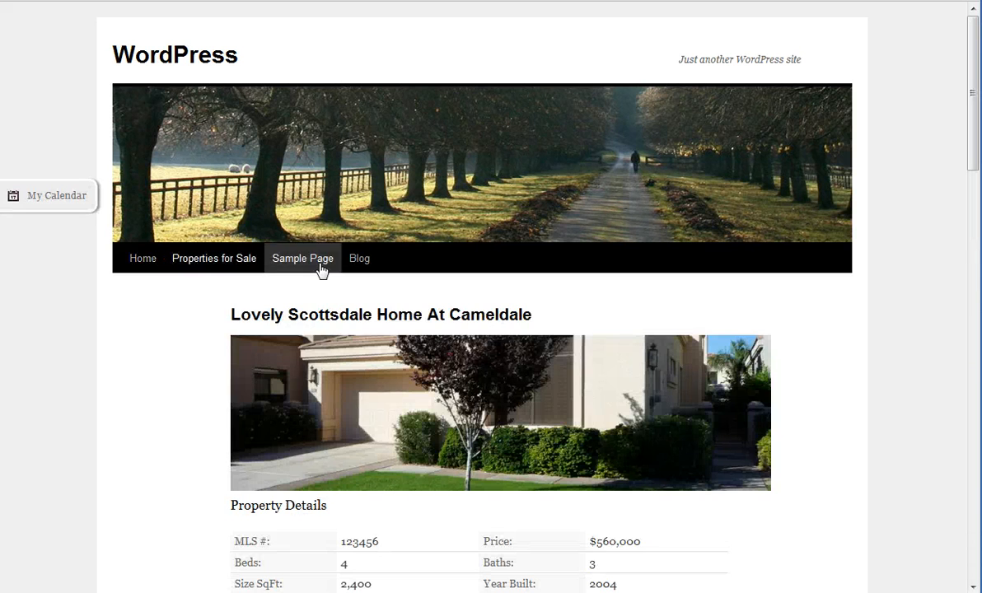
Browse the Sample Page, Home, Properties for Sale and Blog pages on the front end
left_click(359, 258)
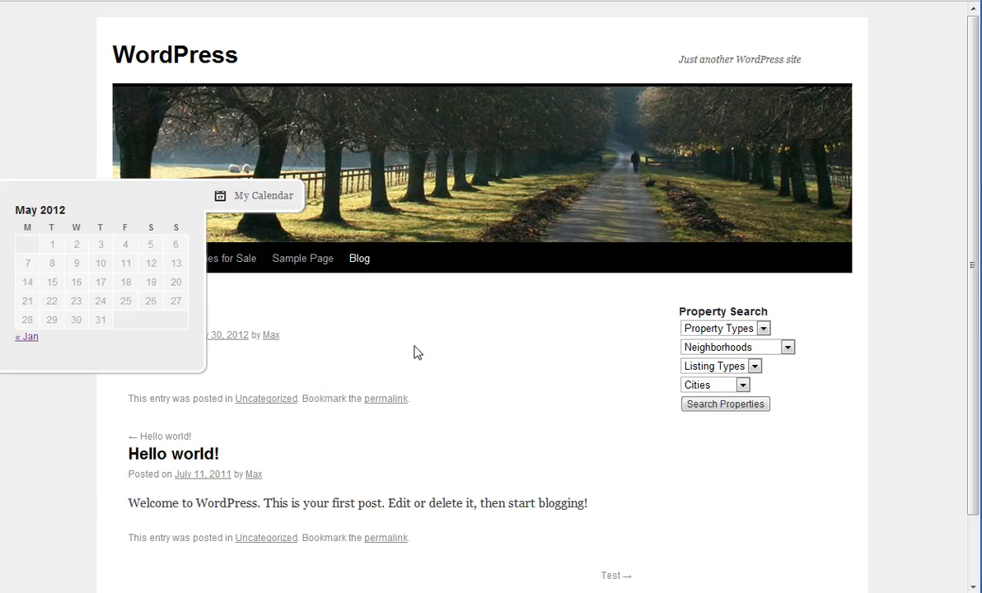
mouse_move(416, 343)
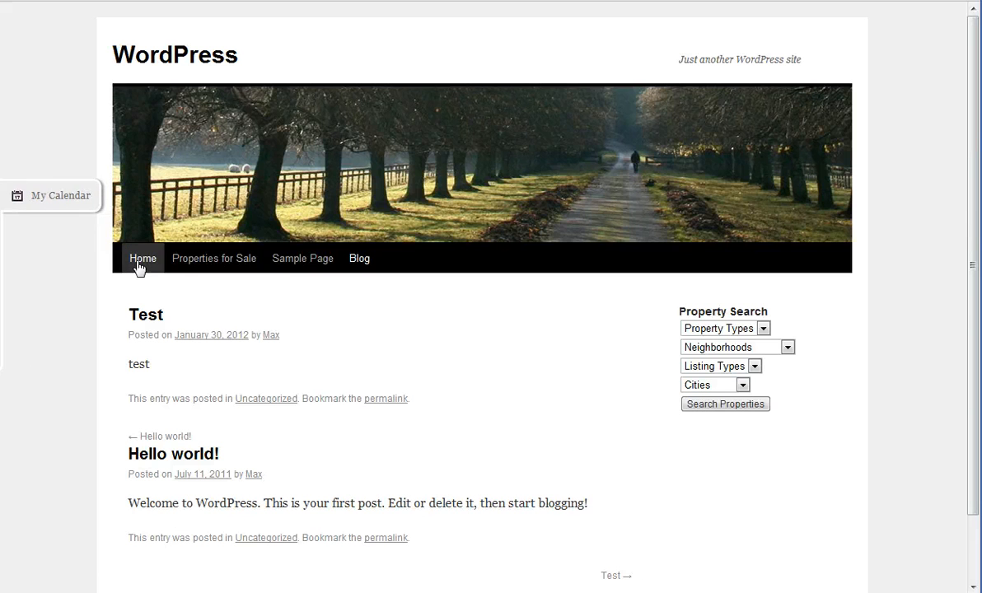
left_click(213, 257)
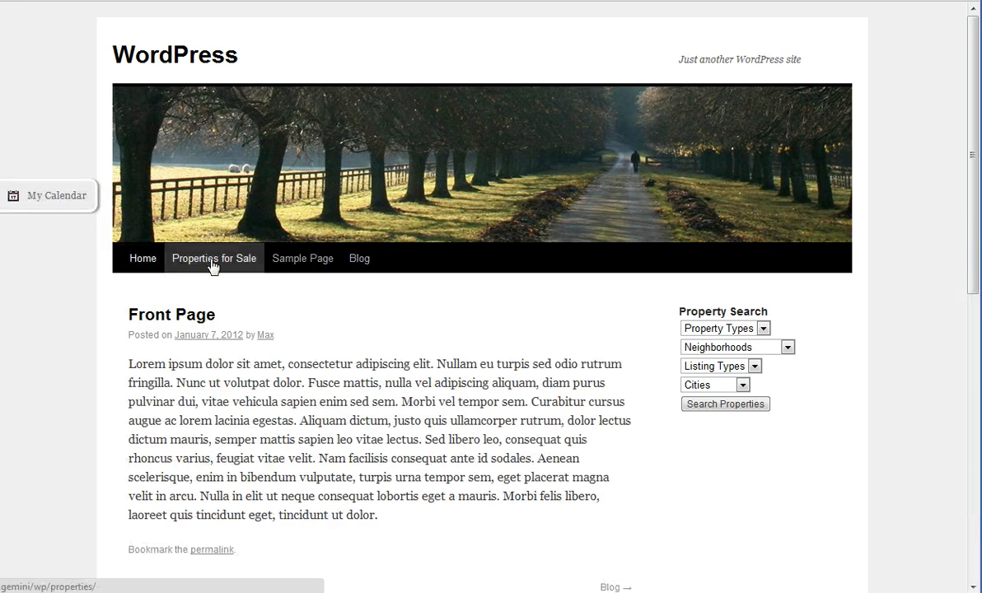
left_click(359, 258)
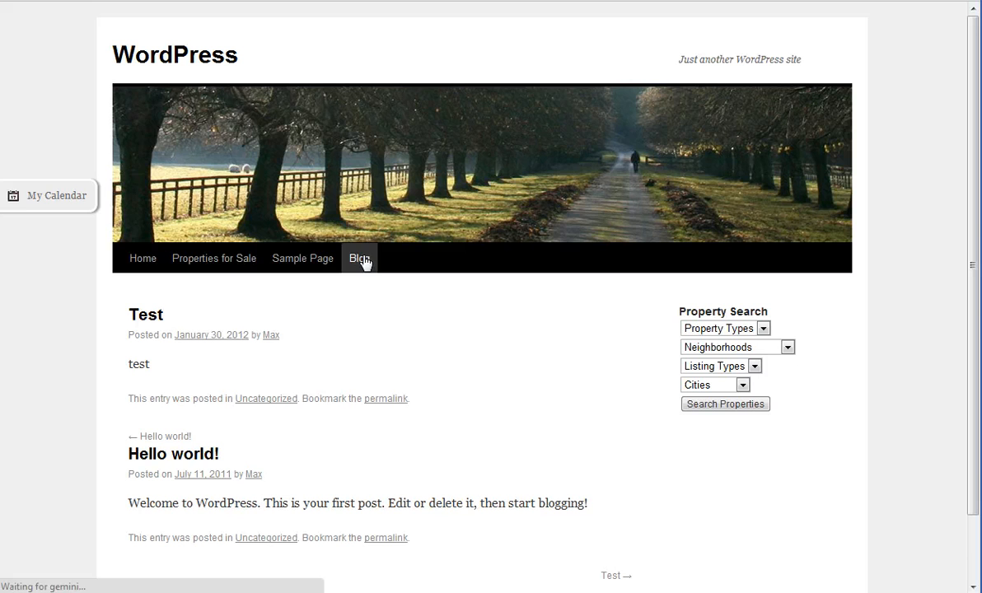
mouse_move(108, 253)
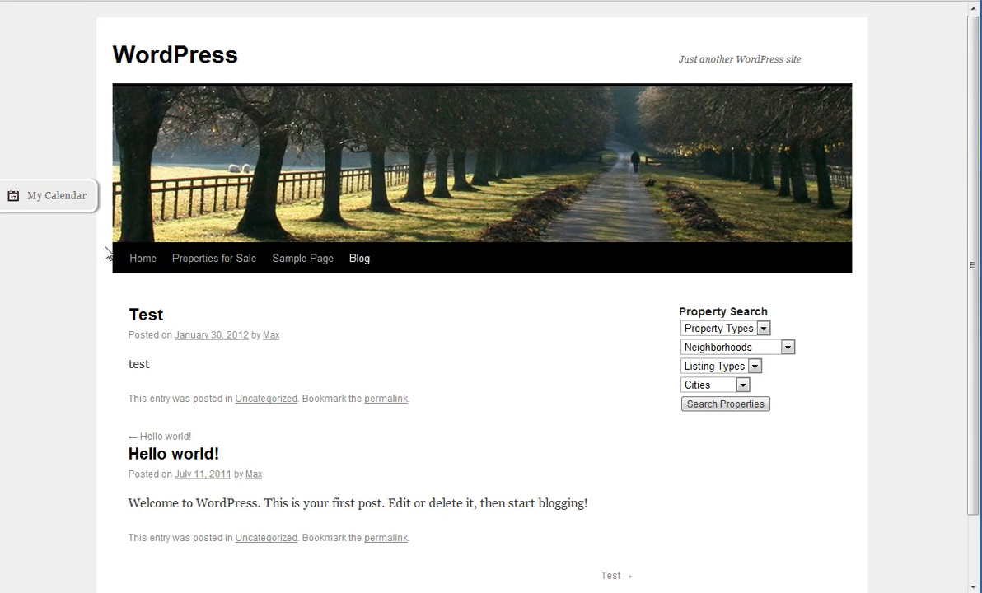
left_click(359, 258)
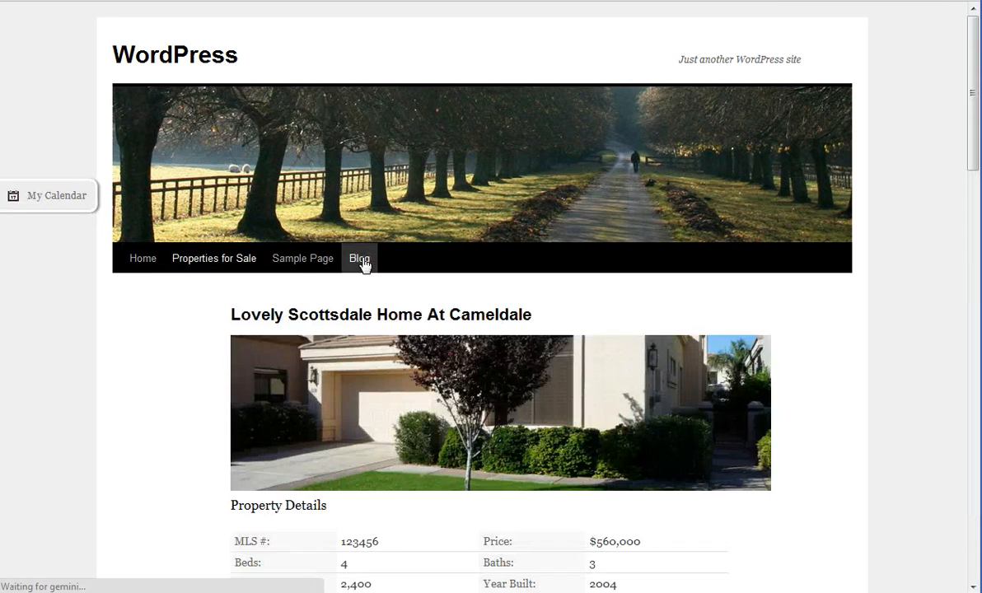
left_click(358, 257)
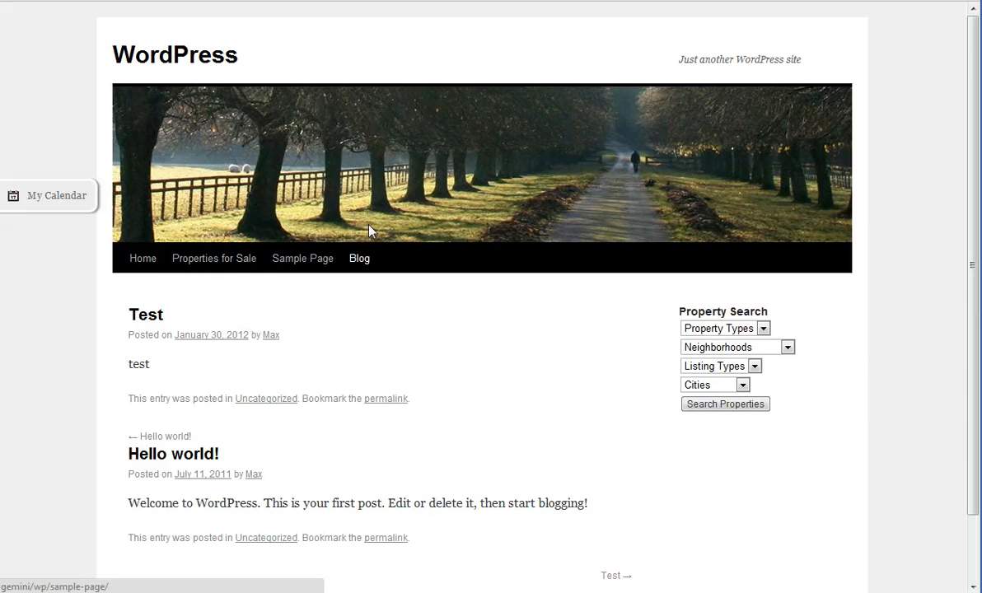
mouse_move(89, 281)
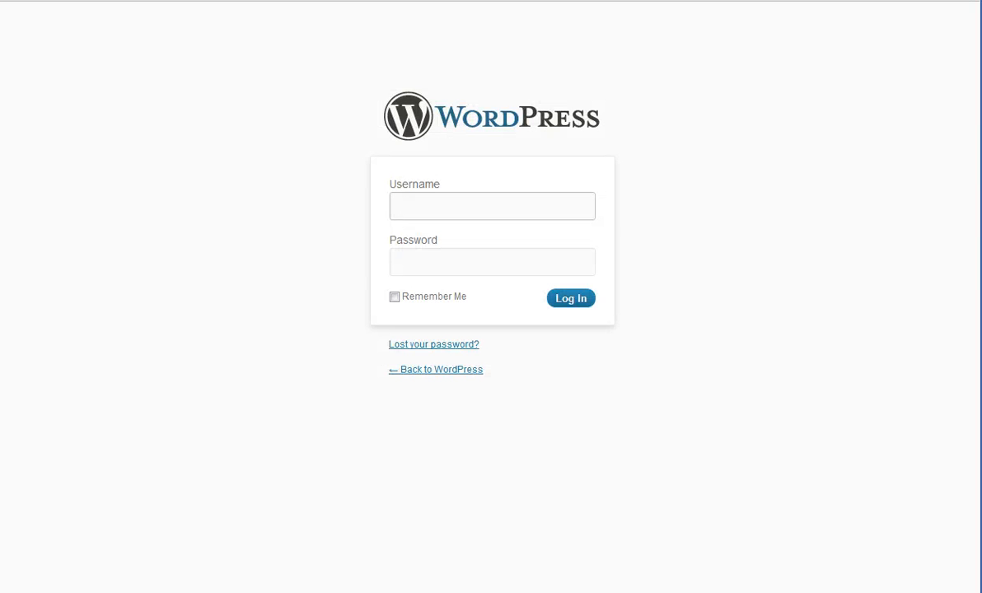
type("admin")
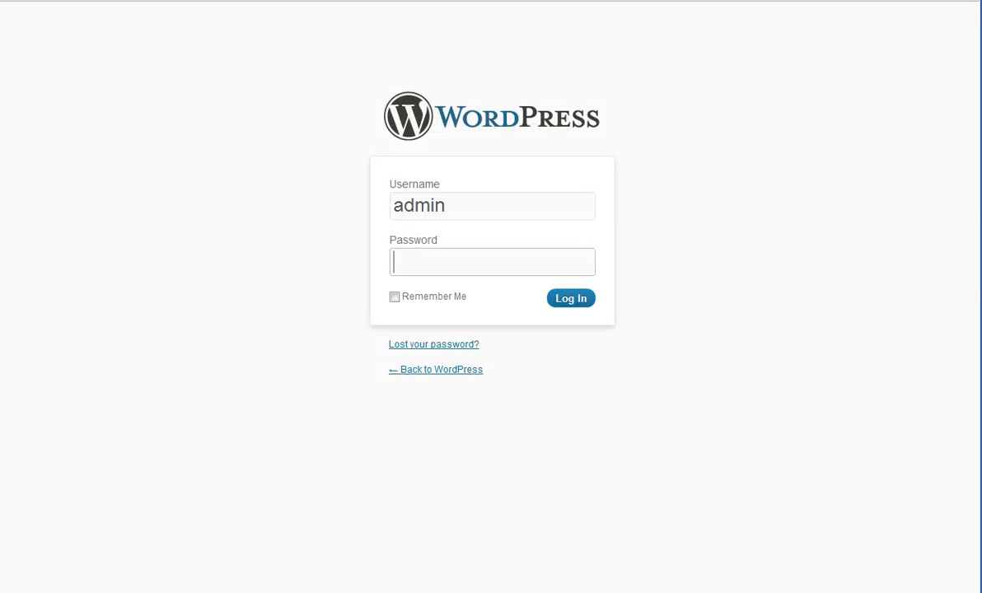
type("password")
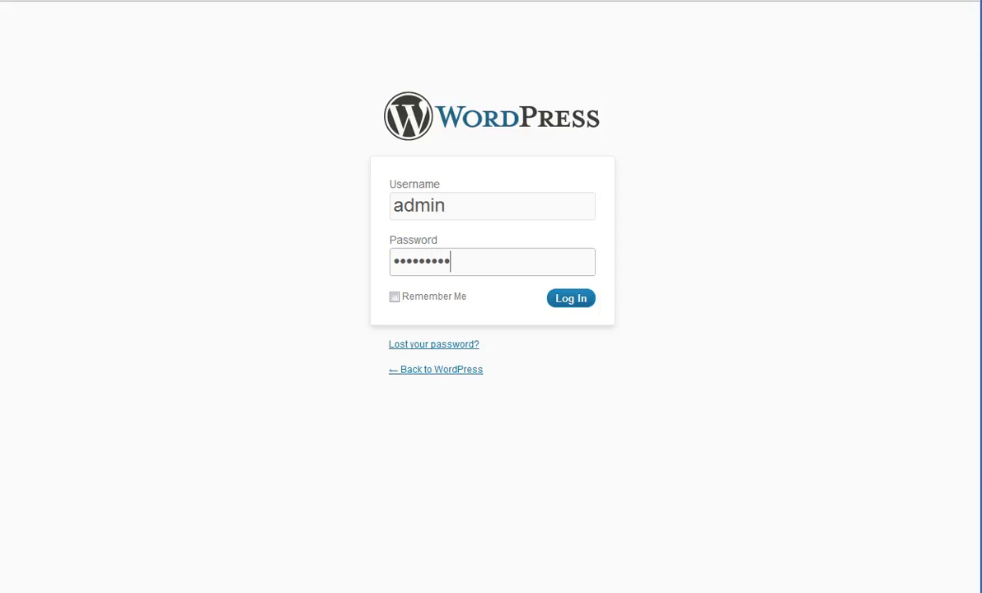
left_click(570, 299)
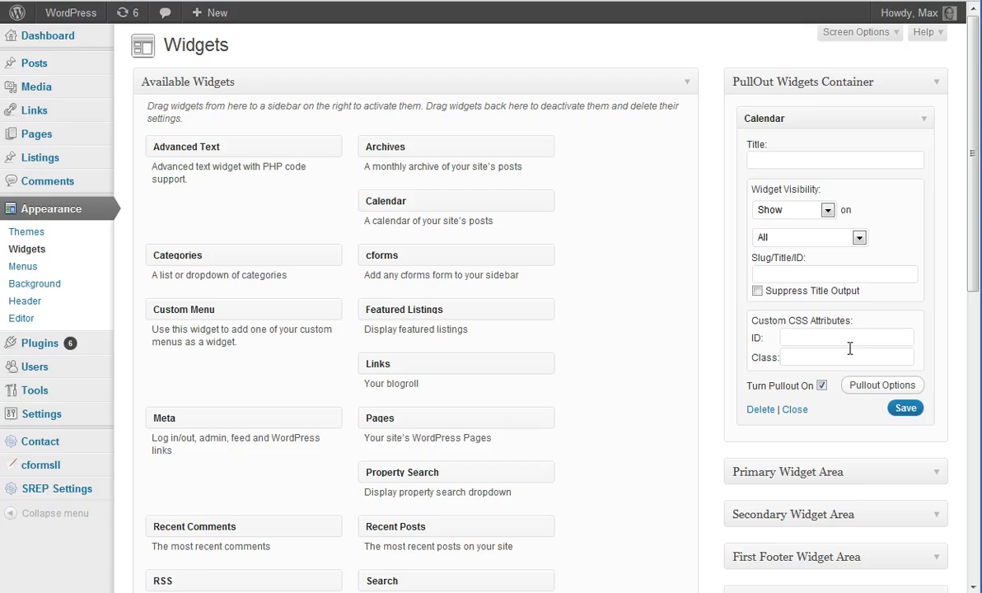
Set Show/Slide Out to 'Always - After Visiting X Pages' with 3 pages
left_click(881, 384)
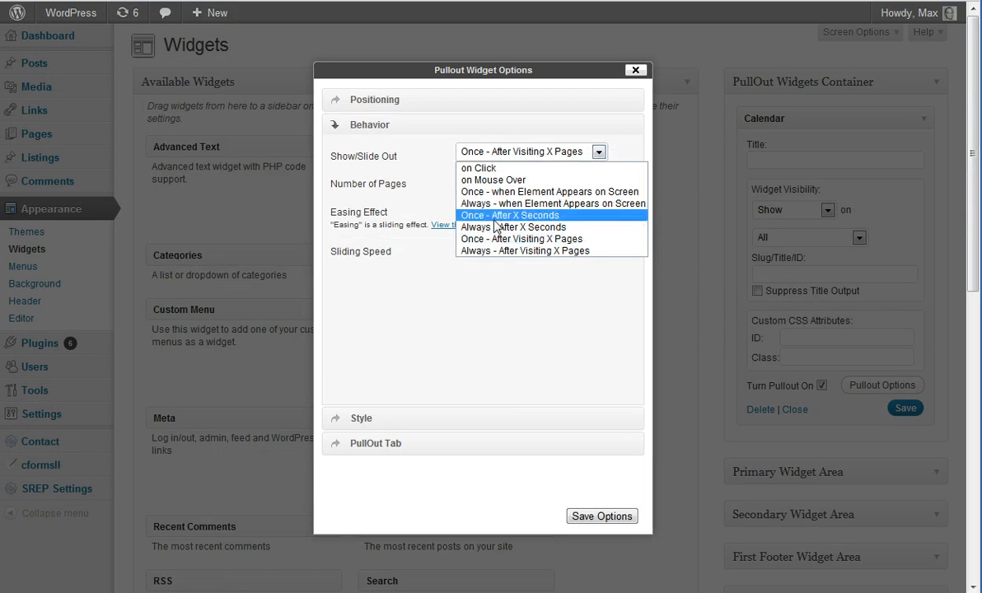
left_click(524, 250)
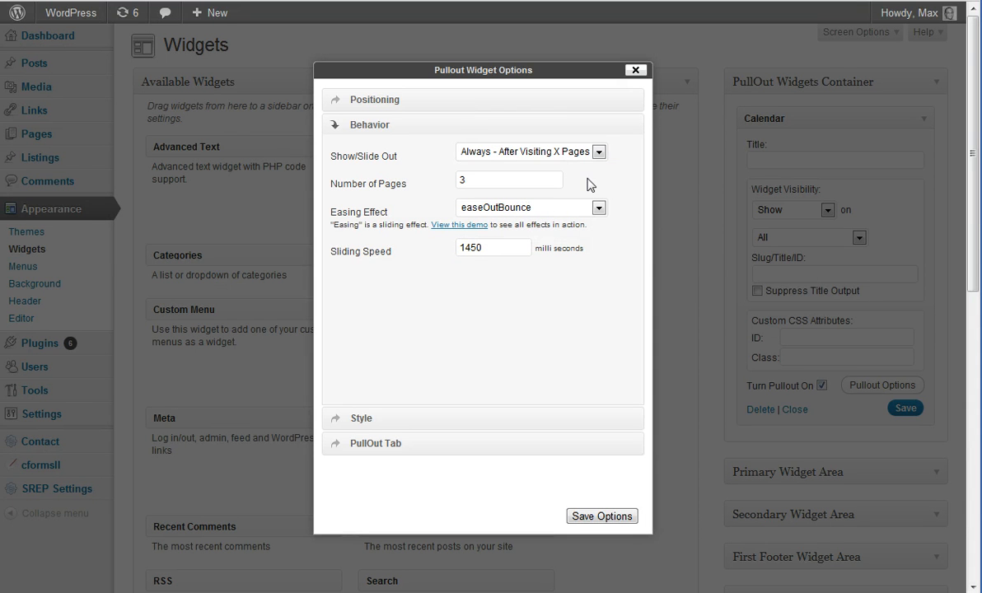
mouse_move(461, 135)
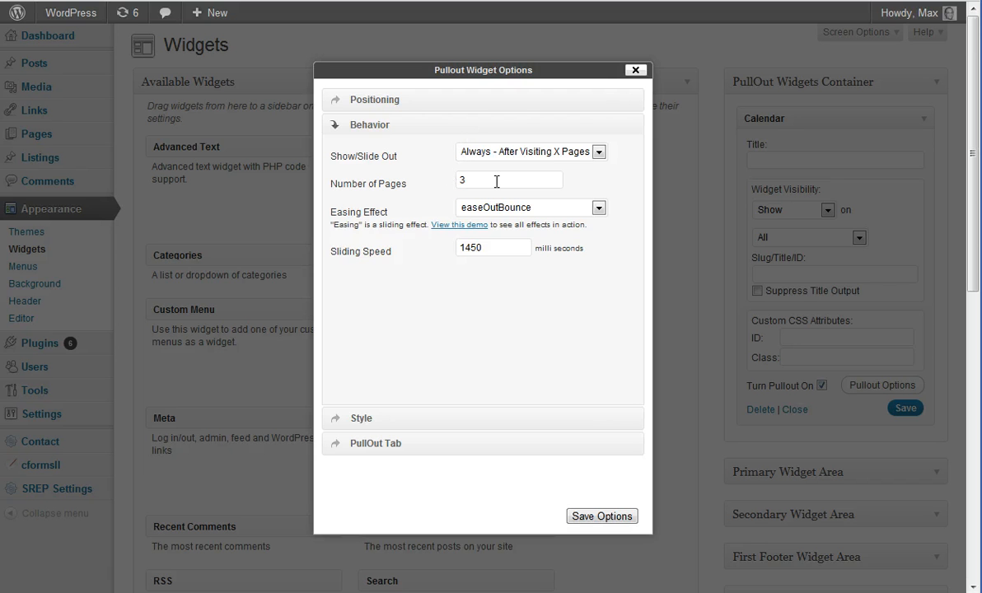
left_click(601, 515)
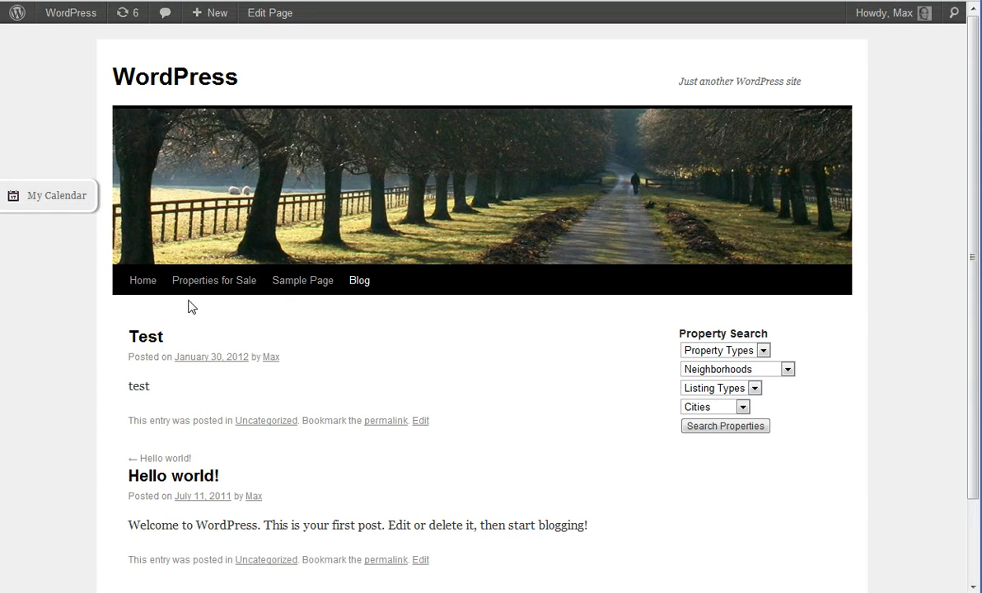
mouse_move(142, 280)
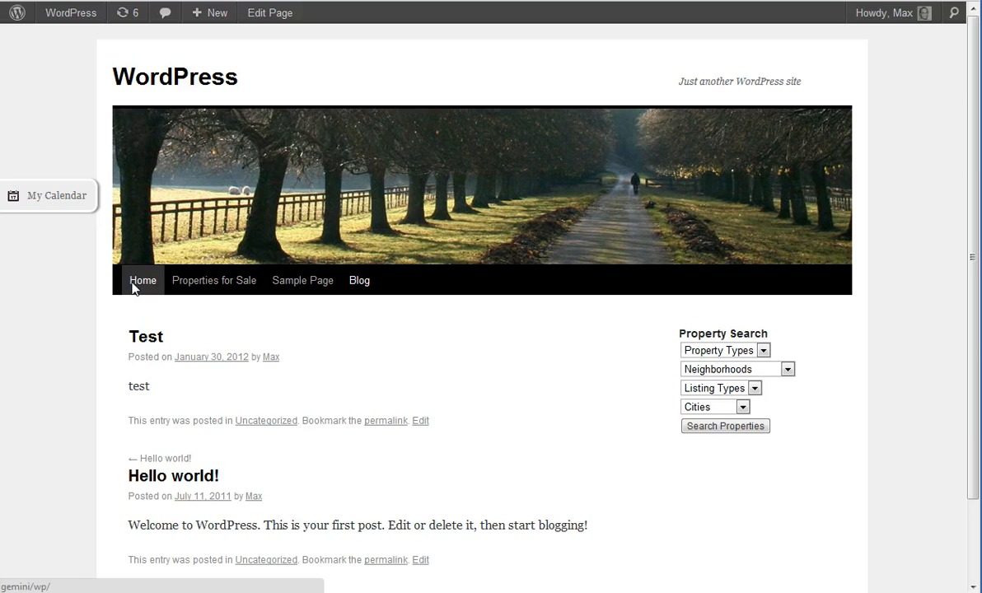
Visit Home, Properties for Sale and Blog twice, watching the calendar slide out
left_click(301, 280)
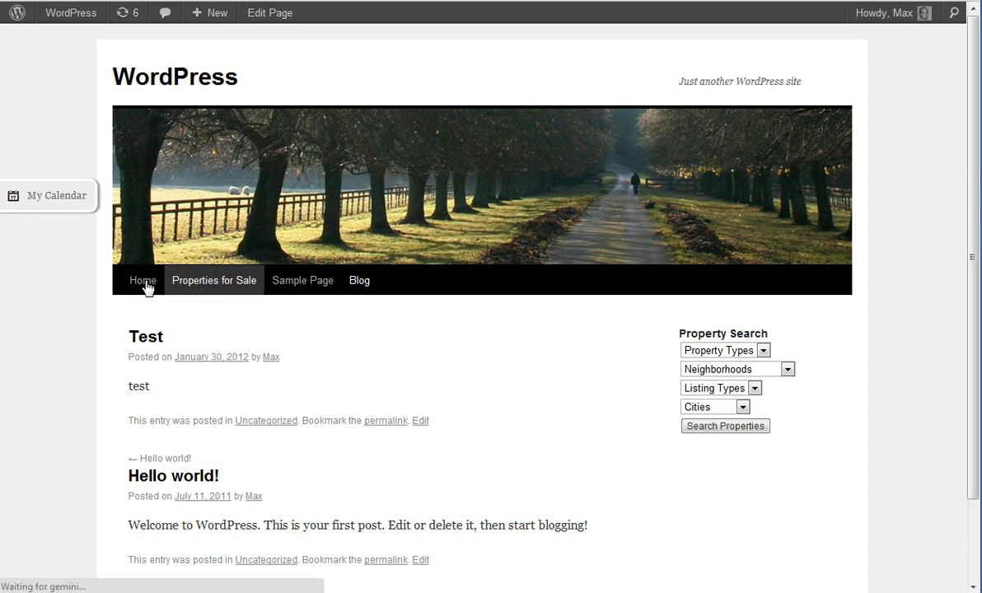
left_click(359, 280)
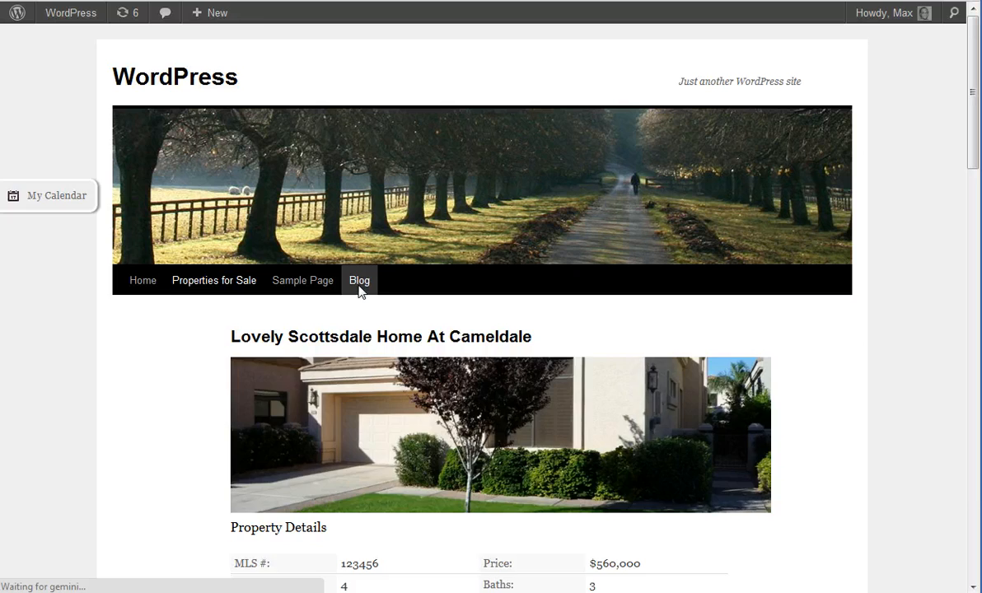
left_click(359, 280)
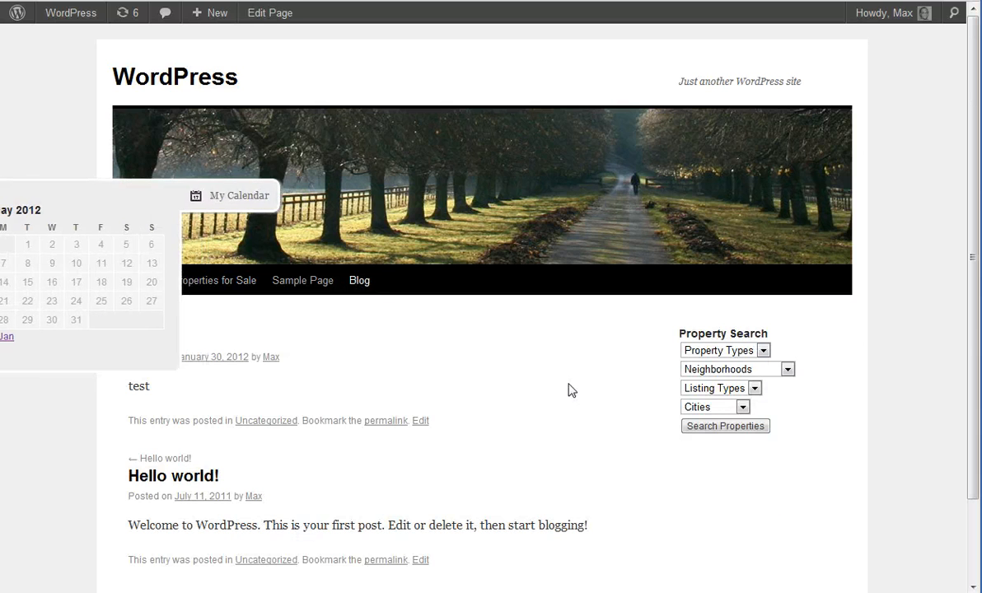
left_click(142, 280)
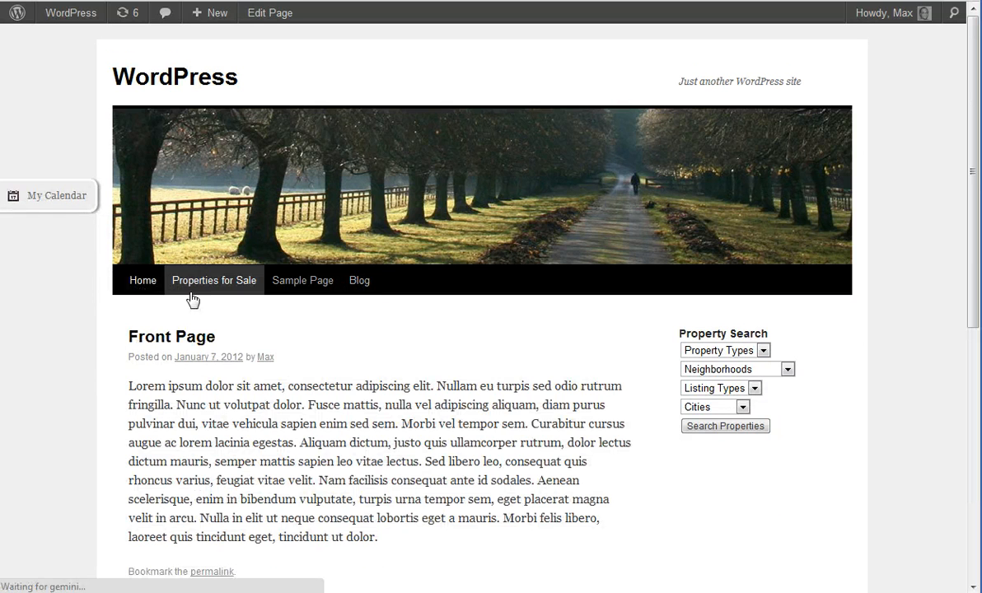
left_click(357, 280)
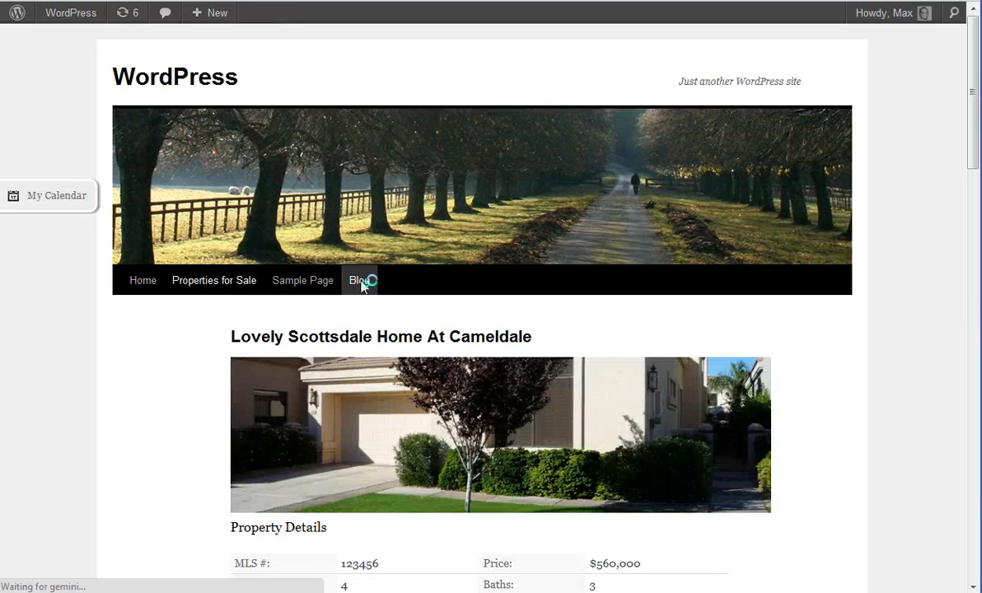
left_click(360, 280)
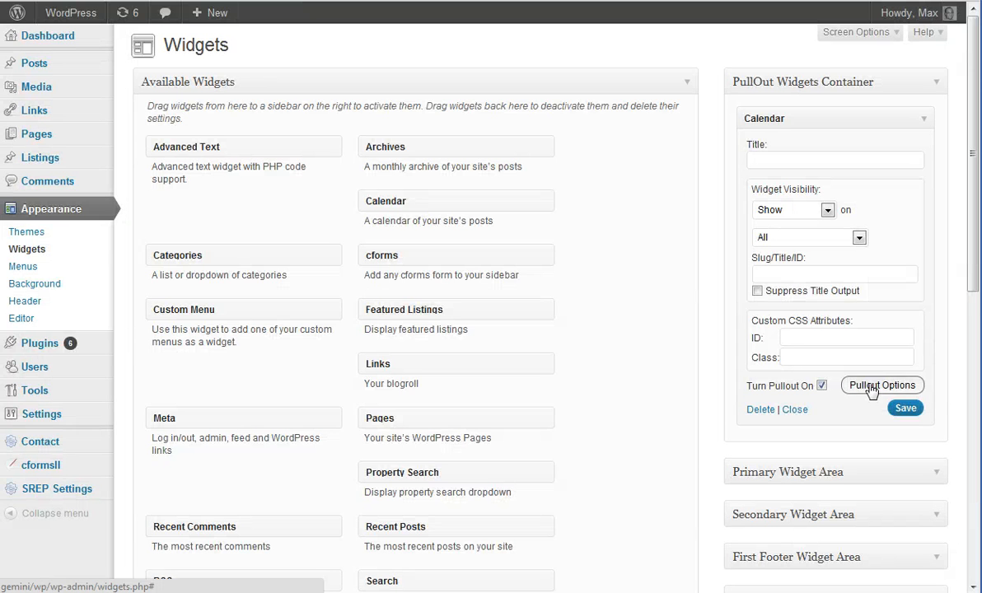
Reopen the Calendar widget's Pullout Options to review the always-after-3-pages behaviour
left_click(881, 385)
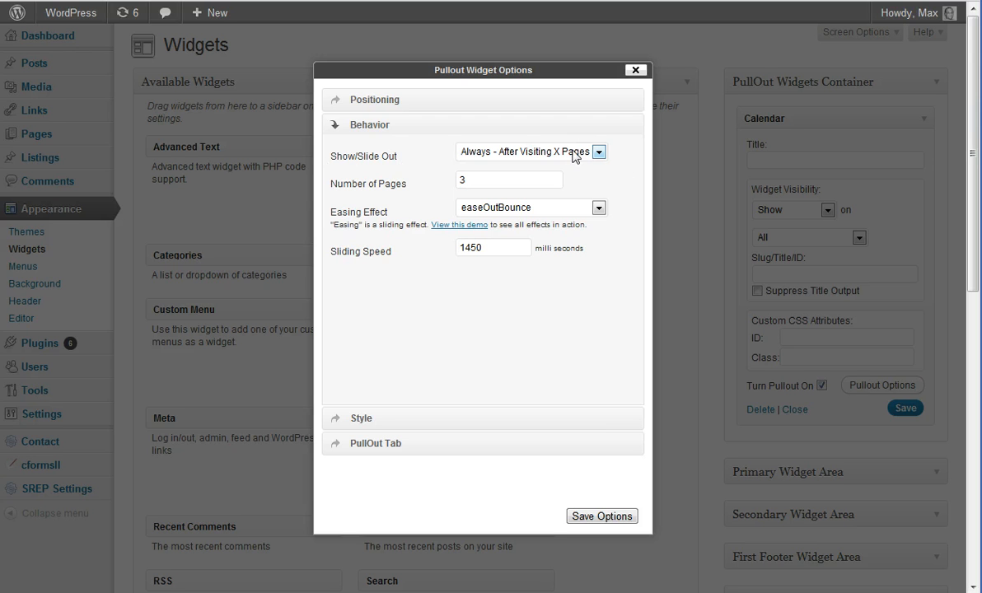
mouse_move(496, 153)
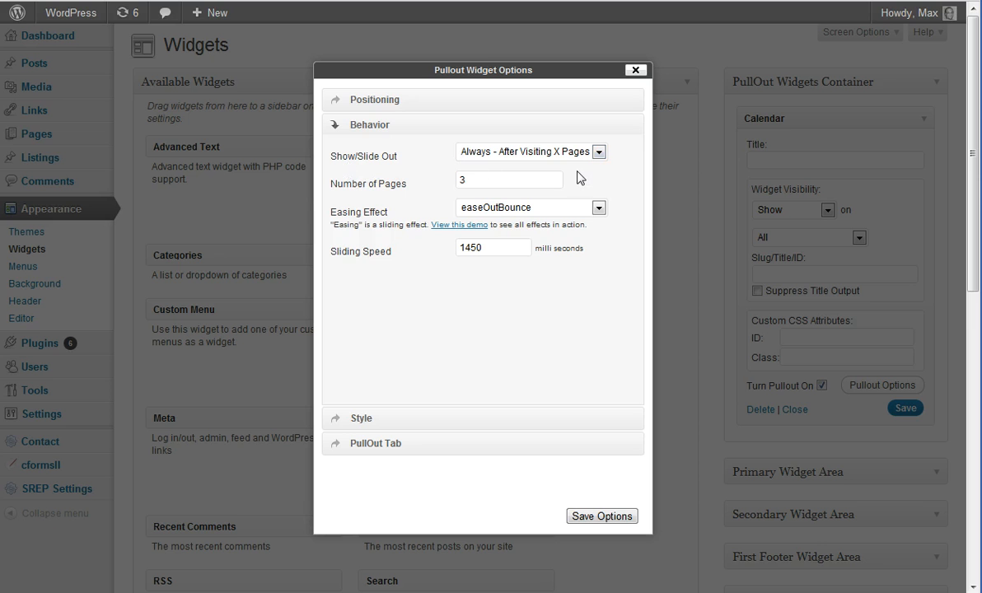
mouse_move(370, 168)
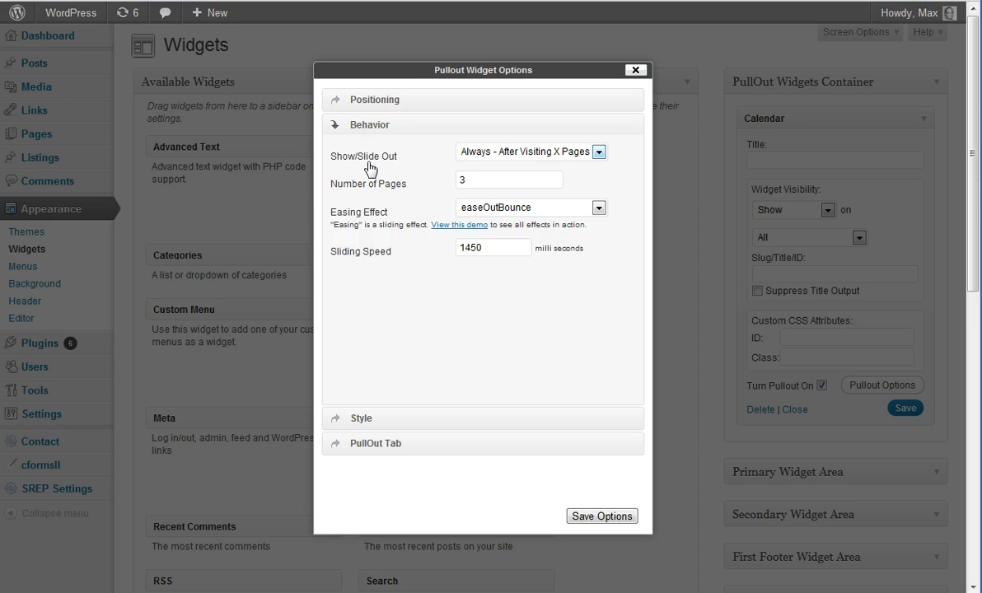
mouse_move(608, 164)
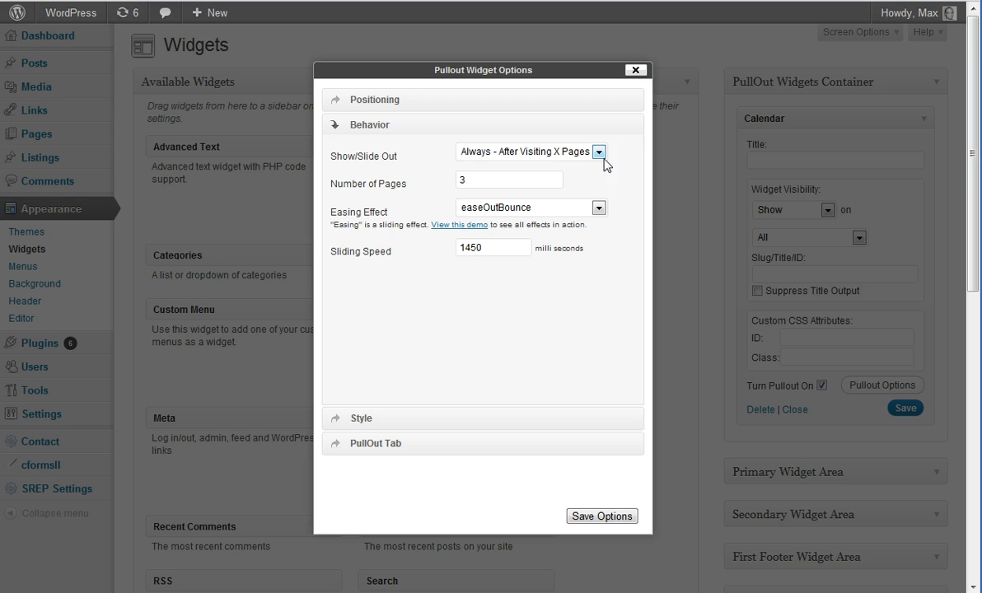
mouse_move(577, 555)
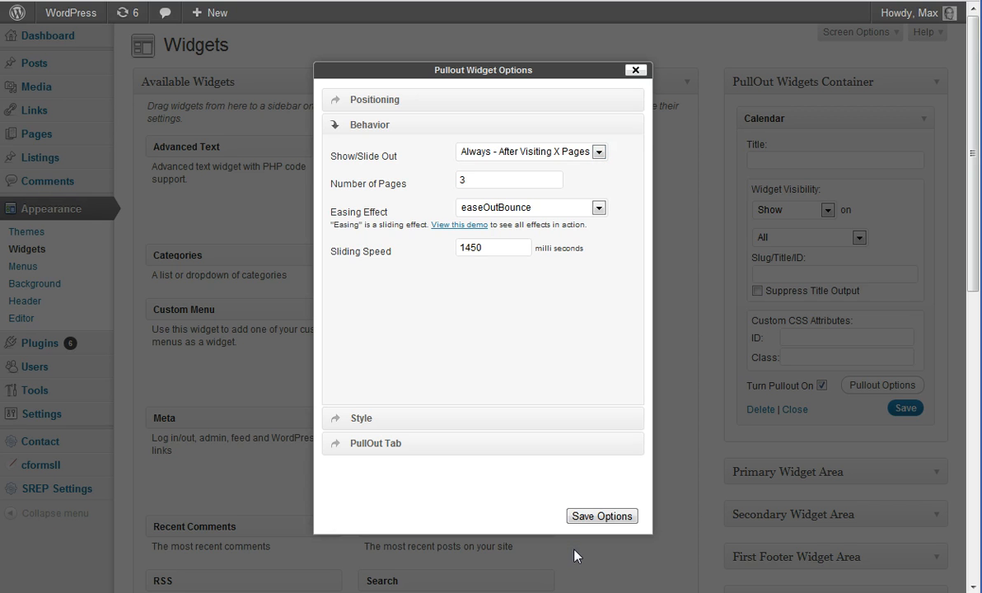
mouse_move(581, 504)
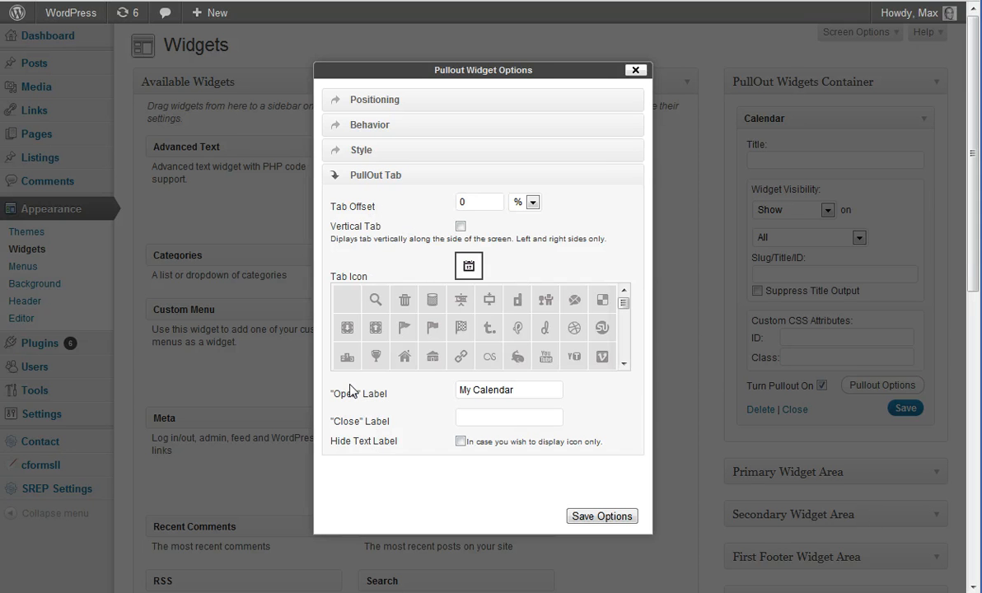
mouse_move(534, 529)
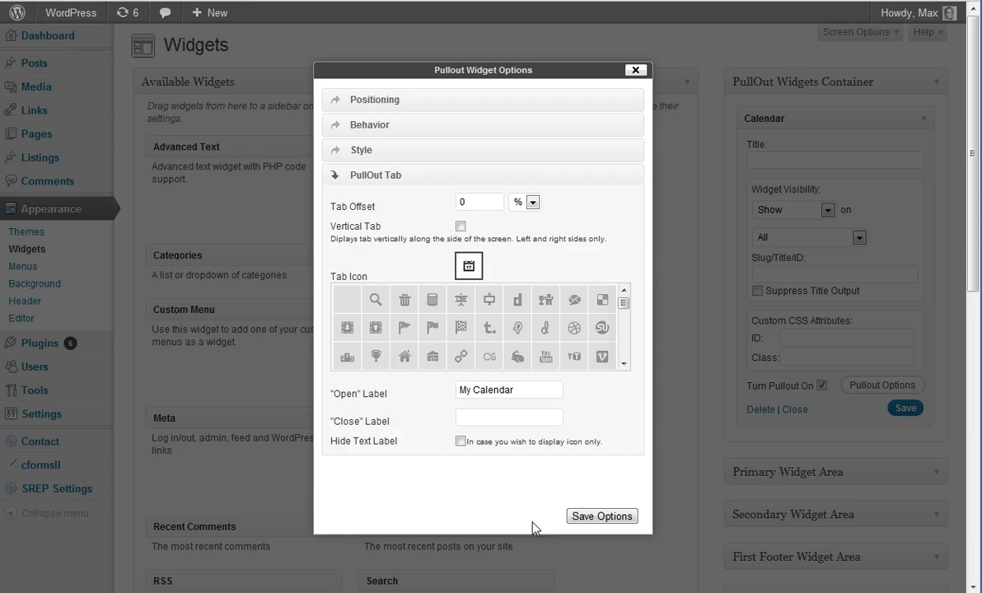